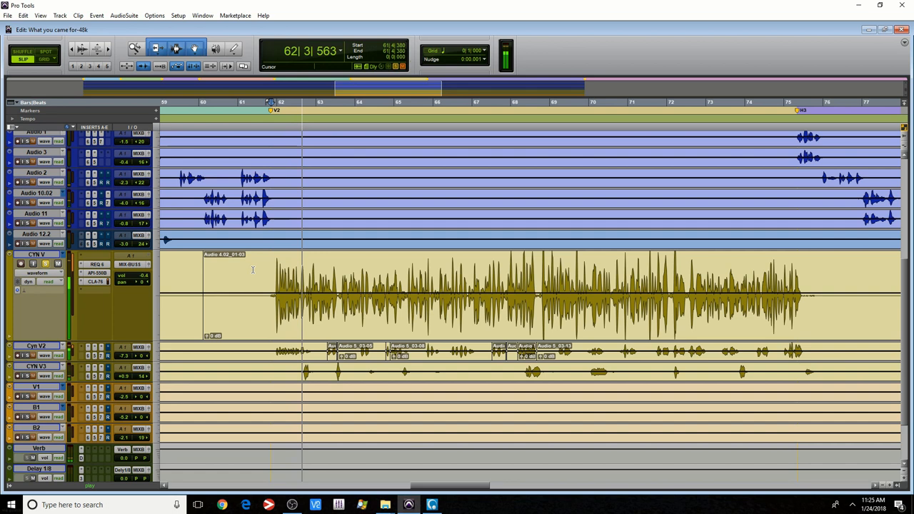
Bring up the CLA-76 compressor window from the lead vocal track's insert
click(95, 287)
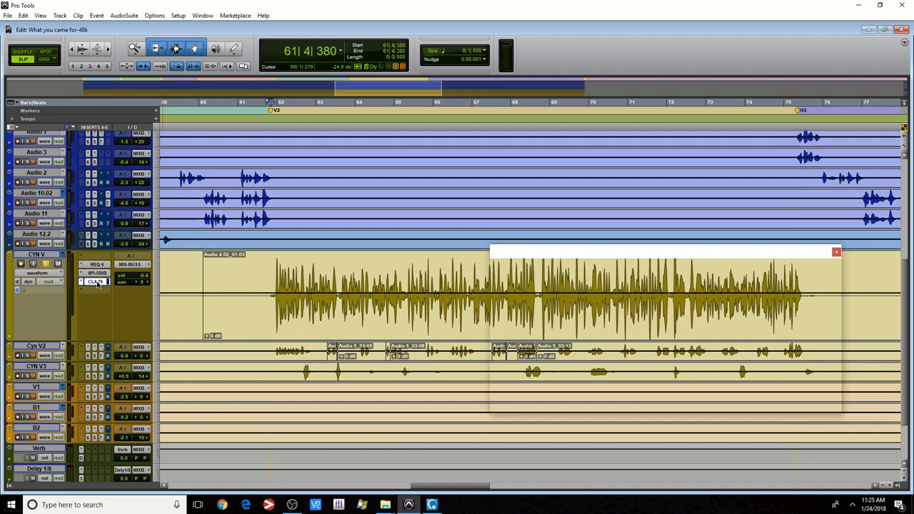
click(94, 285)
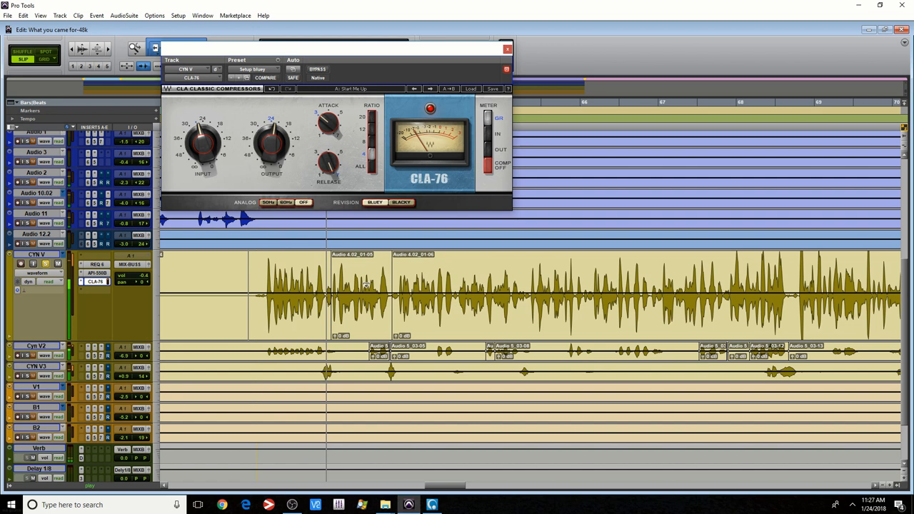
Close the CLA-76 window to return to the session tracks
click(97, 281)
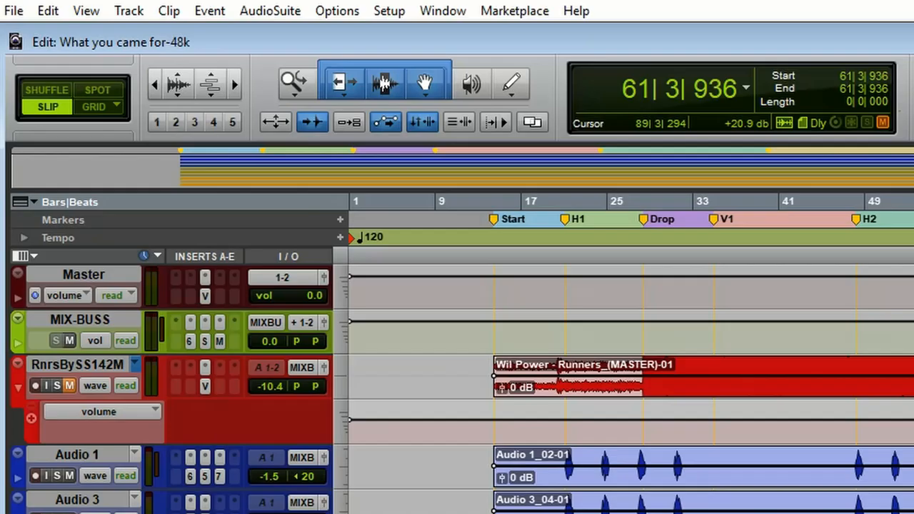
click(85, 10)
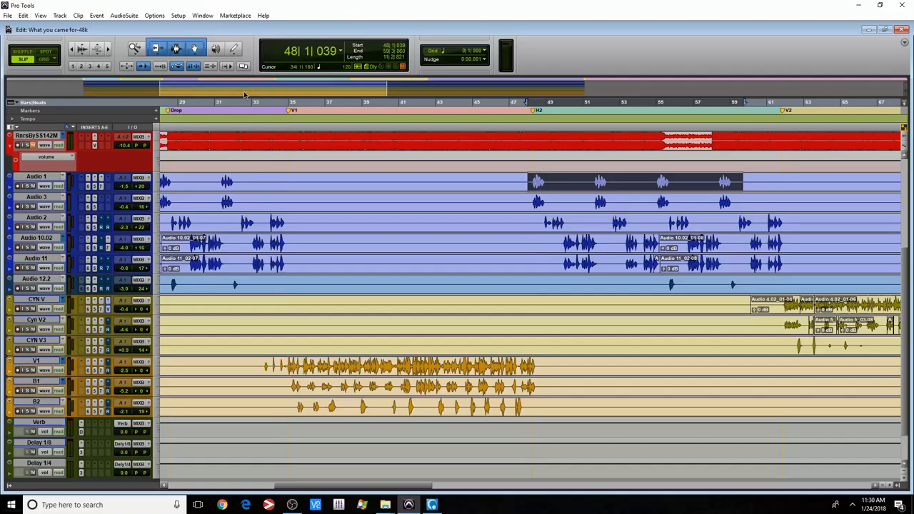
Enable Clip Gain Line display for the session's clips via View > Clip
click(52, 15)
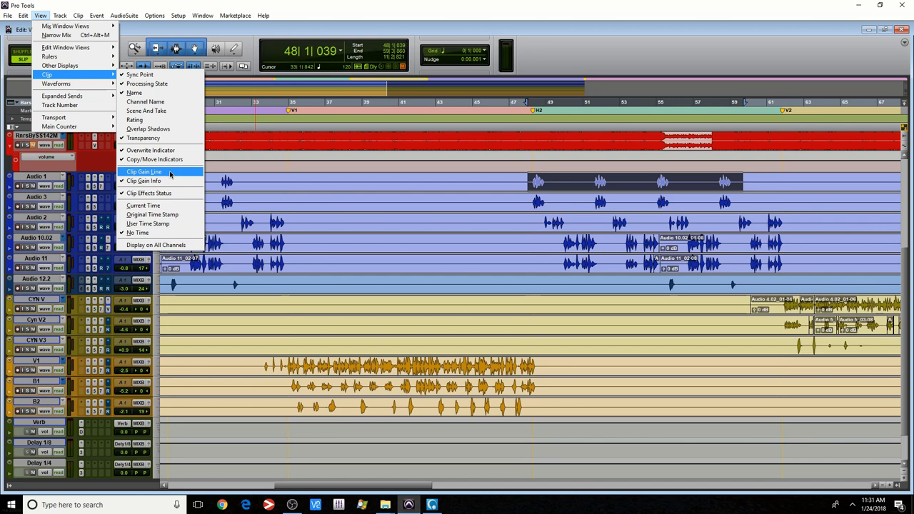
click(143, 171)
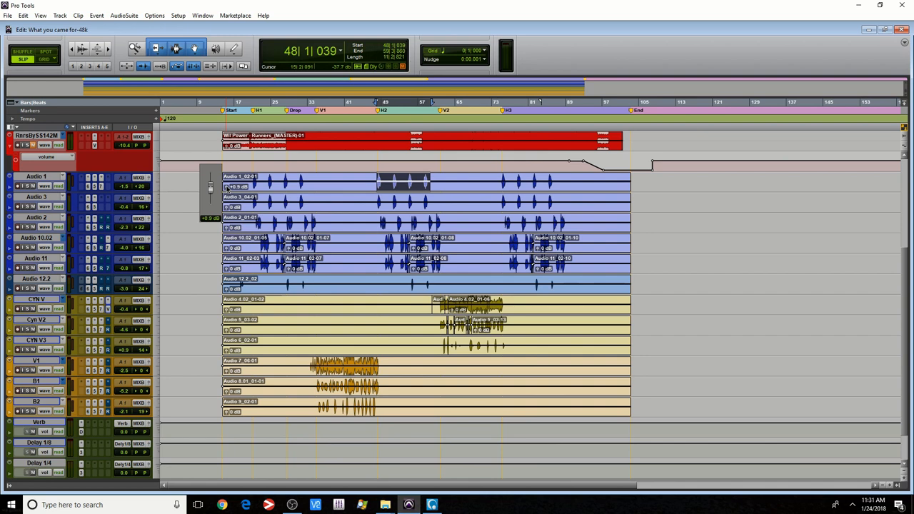